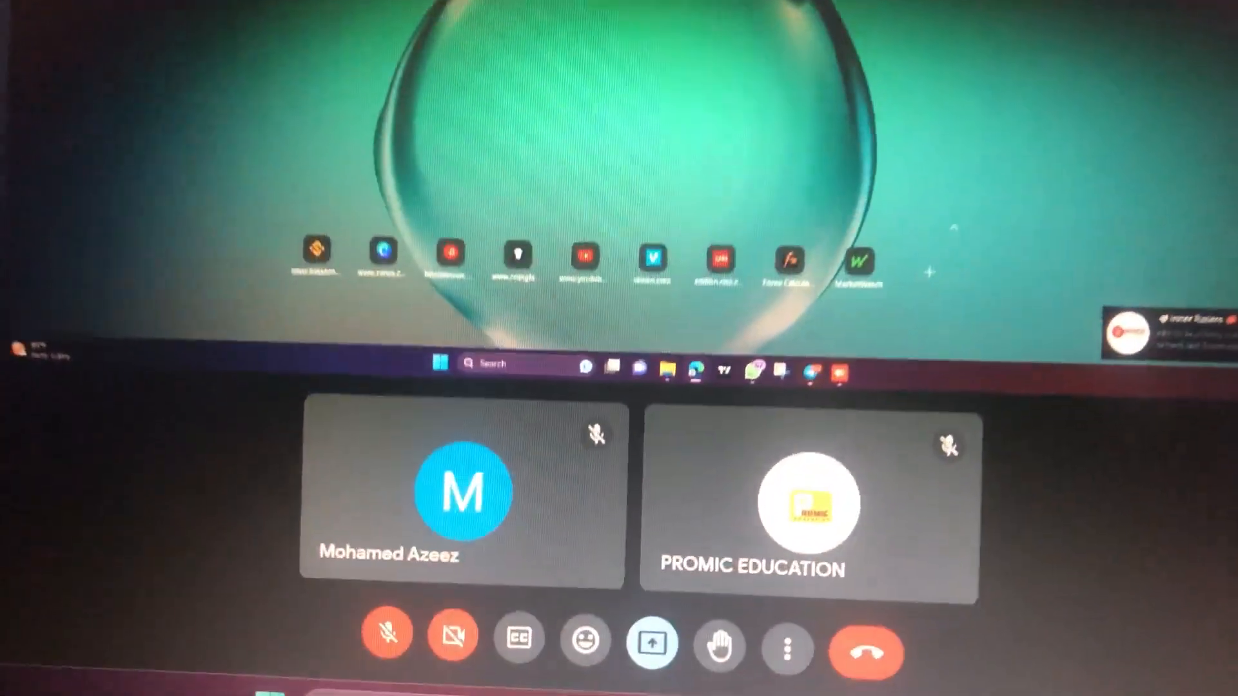
click(651, 638)
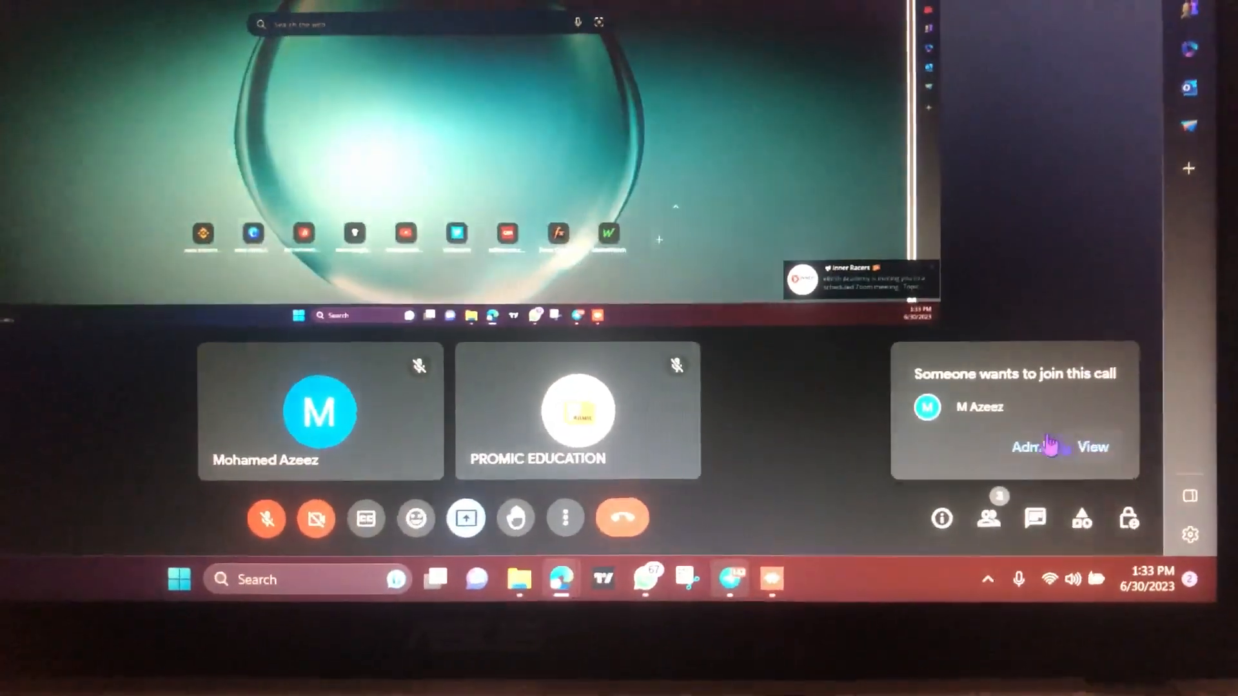
click(1029, 447)
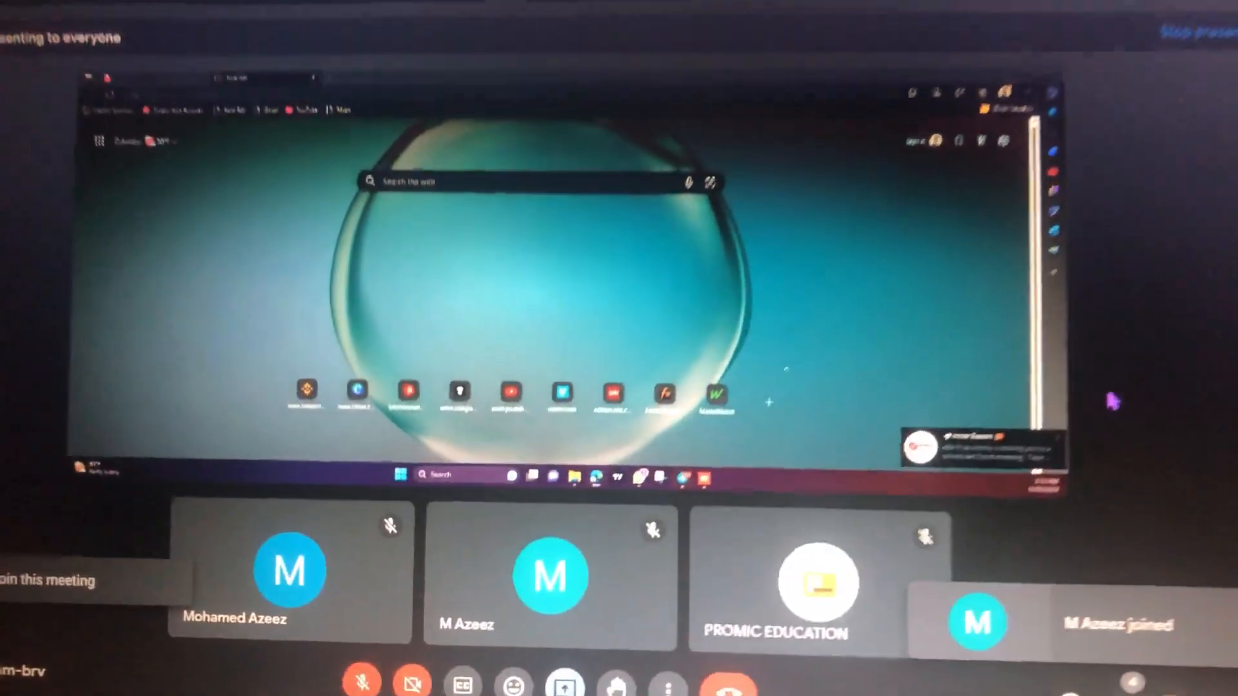